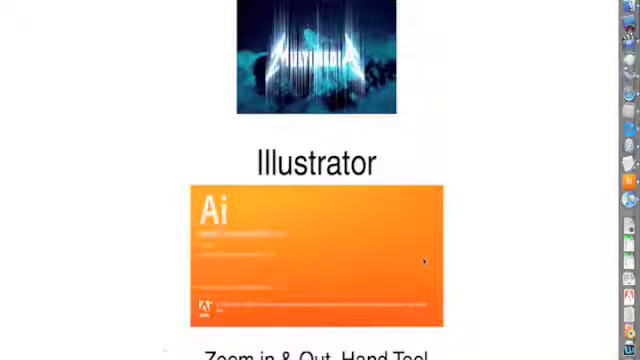
mouse_move(420, 248)
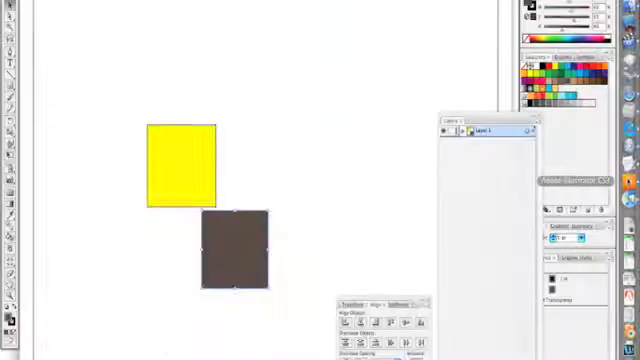
Bring up the Navigator panel from the Window menu to show the artboard thumbnail
left_click(180, 144)
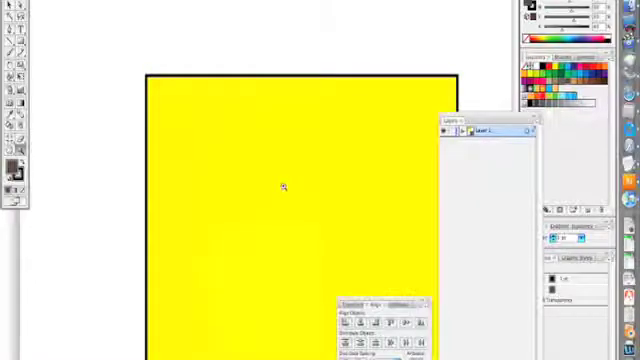
mouse_move(240, 178)
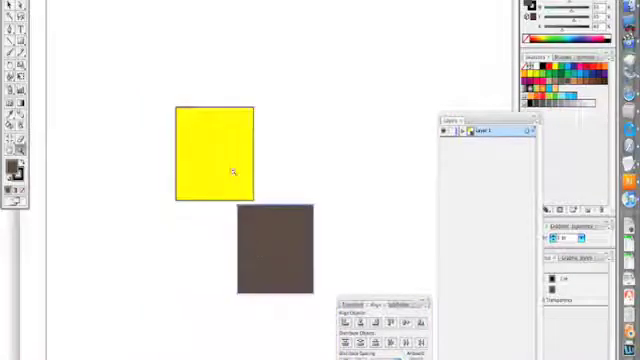
left_click(212, 170)
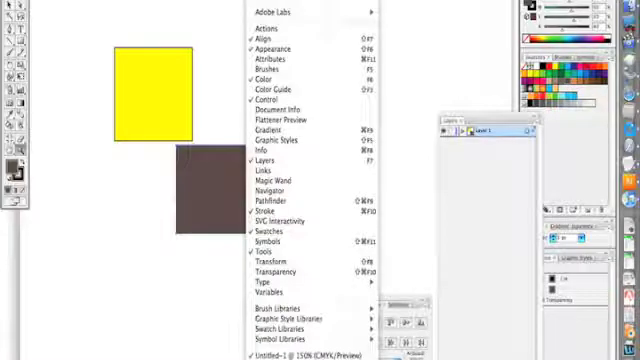
mouse_move(276, 190)
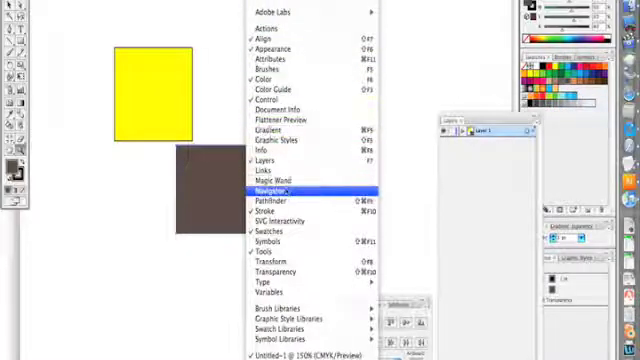
left_click(276, 188)
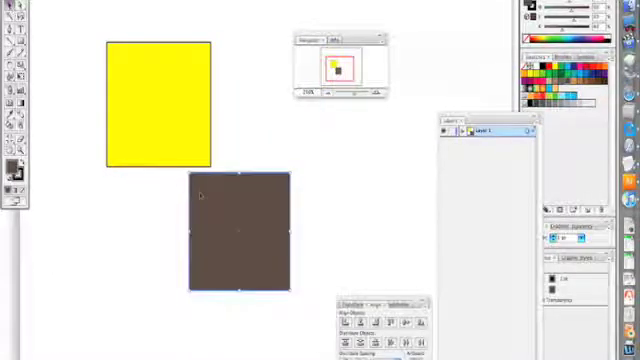
Delete the brown square and duplicate the yellow square into alternating checkerboard rows
key("Delete")
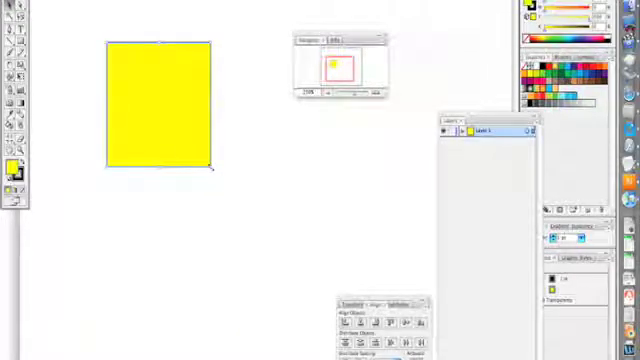
left_click_drag(216, 172, 164, 118)
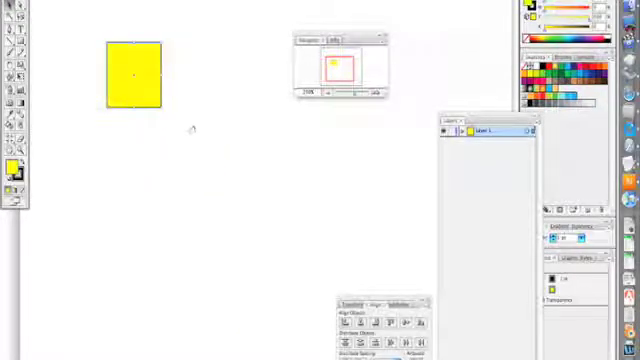
left_click_drag(136, 76, 116, 82)
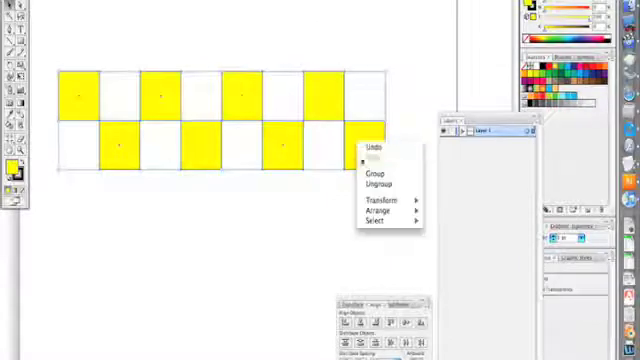
mouse_move(378, 176)
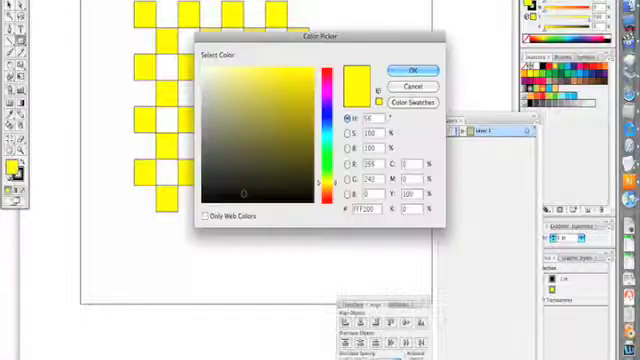
Clear the checkerboard squares and black shape so the artboard is blank again
left_click(404, 68)
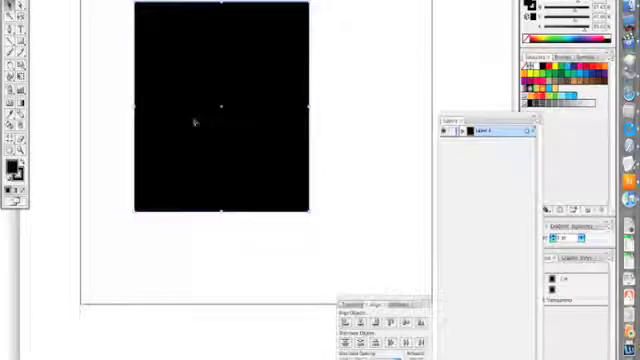
mouse_move(190, 104)
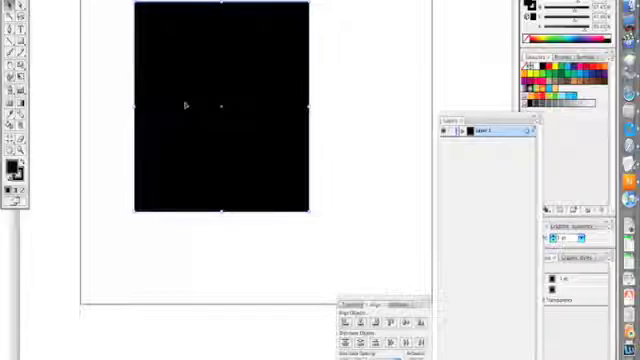
right_click(216, 110)
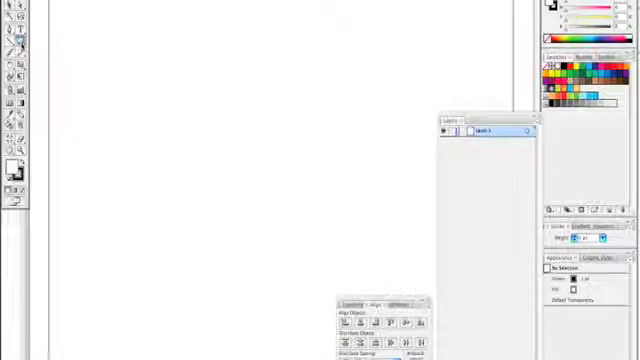
Choose the Ellipse Tool from the Rectangle tool flyout
left_click(18, 44)
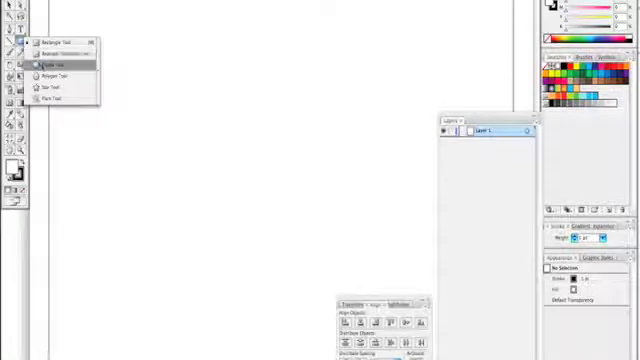
left_click(56, 62)
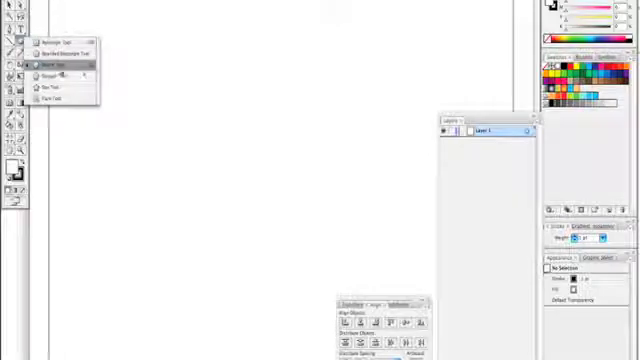
left_click(64, 64)
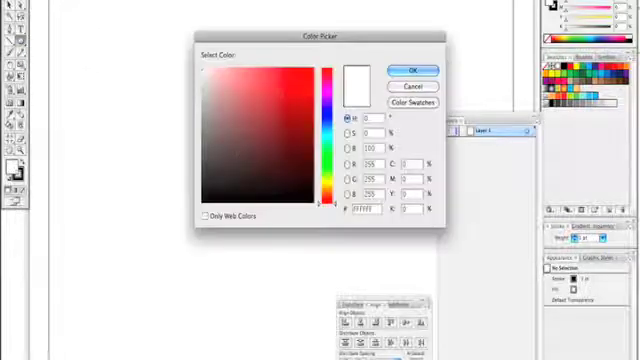
Pick a blue-violet purple in the Color Picker as the circles' fill
left_click(284, 80)
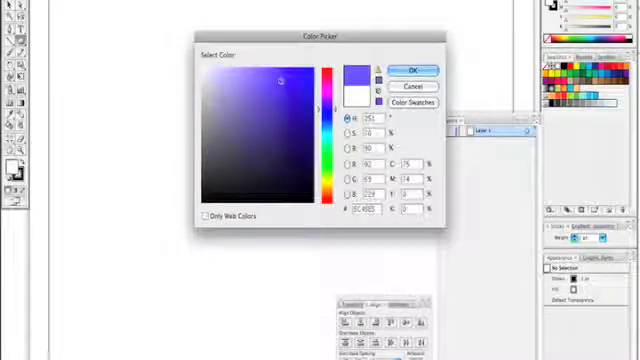
left_click(416, 68)
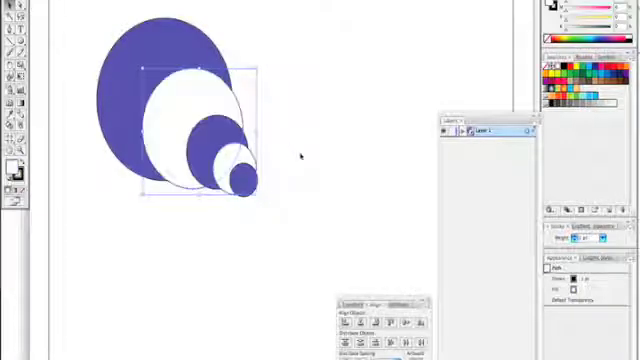
Recolour alternate circles white, select the bullseye and bring up the Align panel
left_click(300, 210)
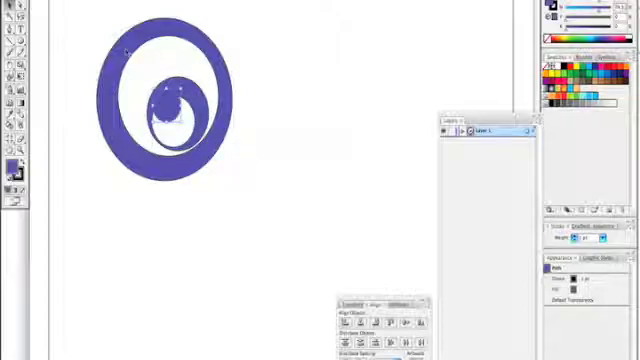
left_click(170, 100)
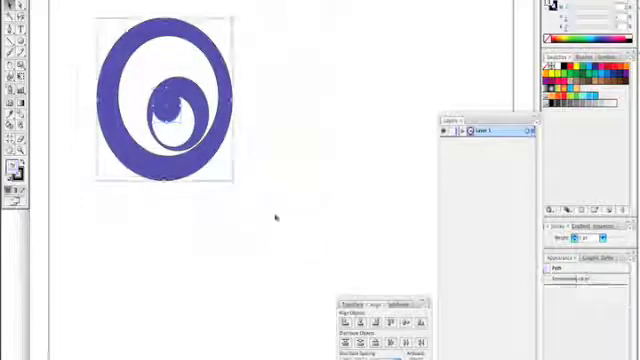
left_click(104, 204)
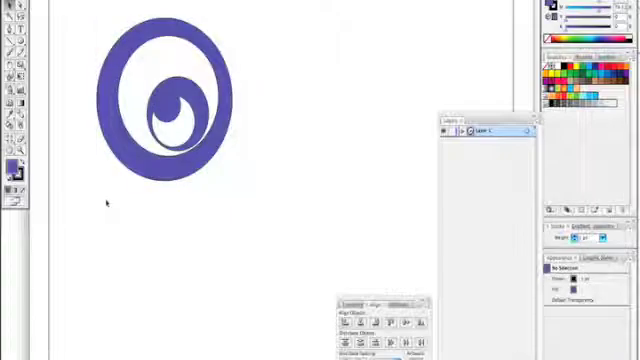
left_click(164, 96)
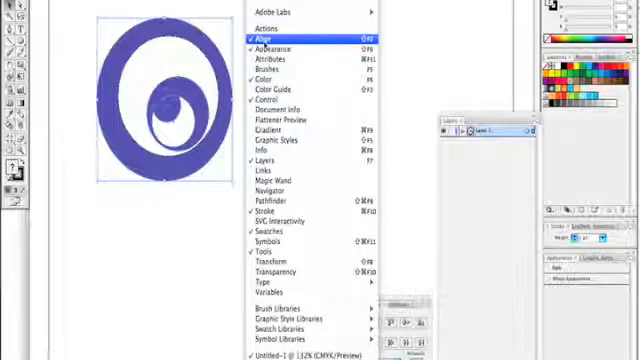
left_click(266, 36)
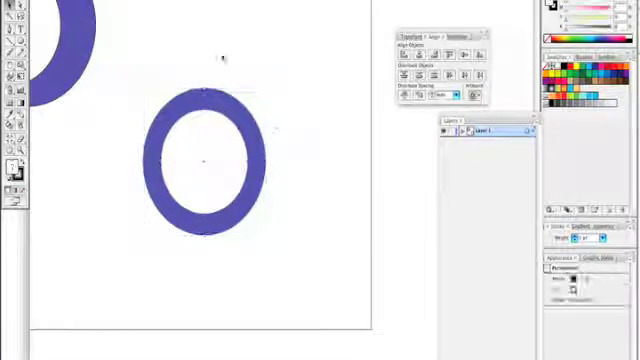
Alt-drag a copy of the purple ring toward the lower right, then reselect the ring
left_click(204, 156)
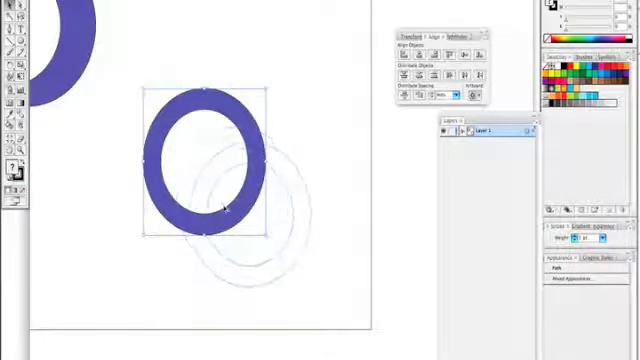
left_click_drag(204, 170, 250, 210)
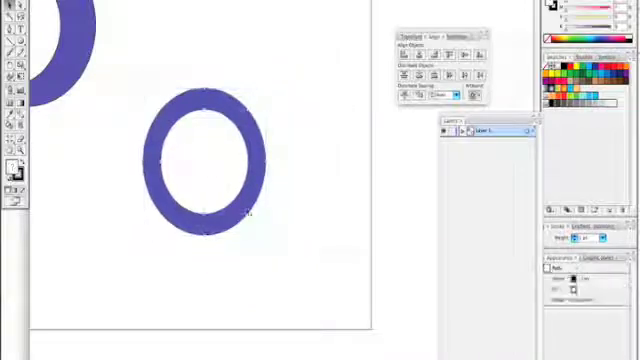
left_click(296, 72)
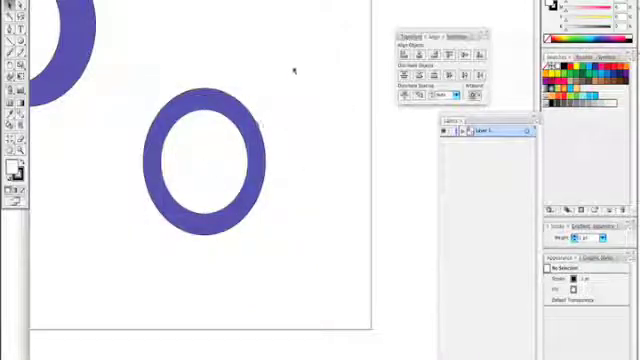
left_click(200, 150)
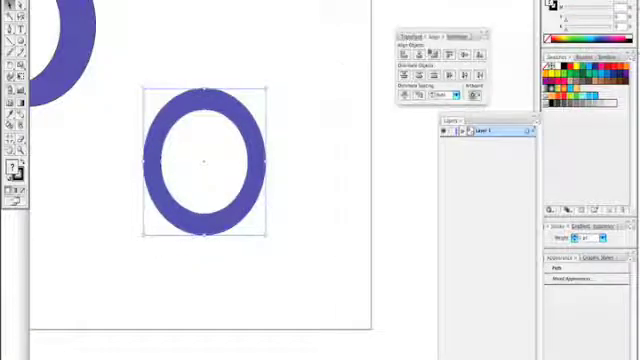
left_click(470, 38)
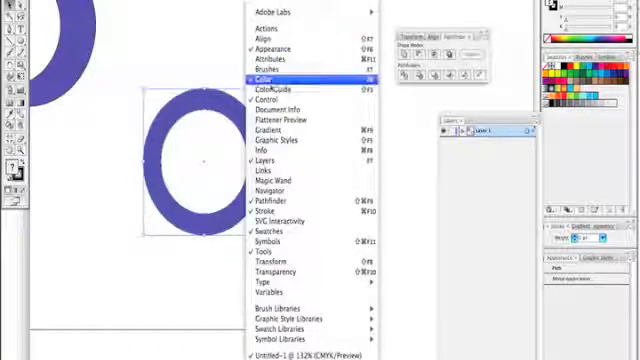
mouse_move(280, 204)
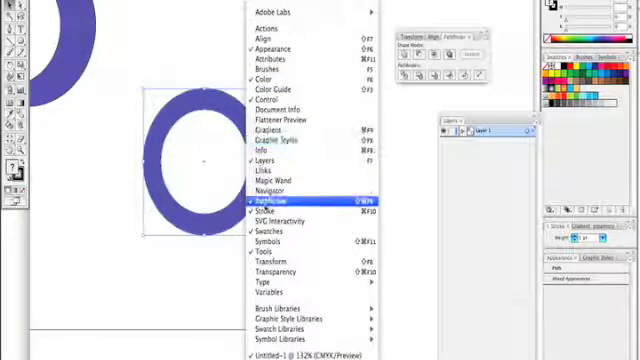
Bring up the Pathfinder panel with the ring still selected
left_click(272, 204)
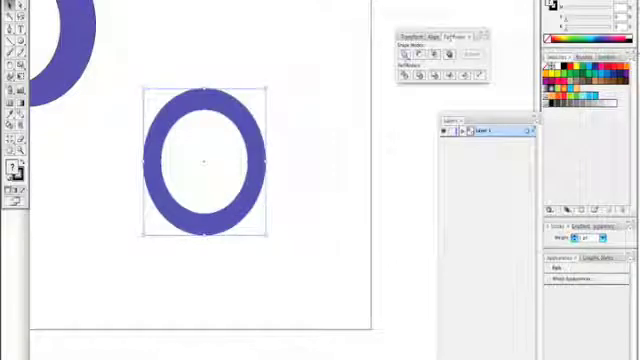